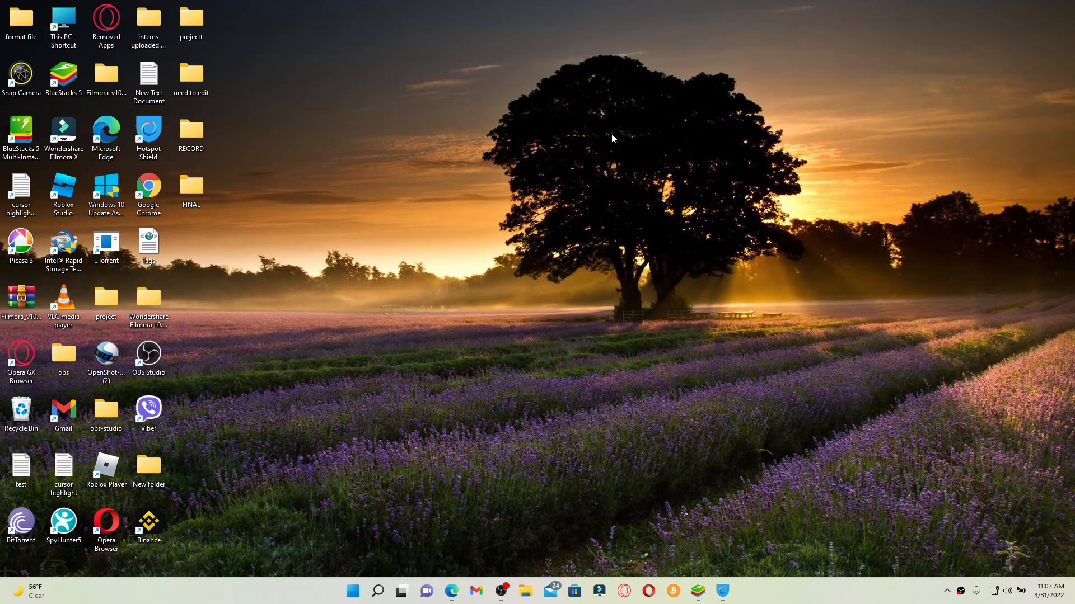
{"action": "mouse_move", "coordinate": [587, 404]}
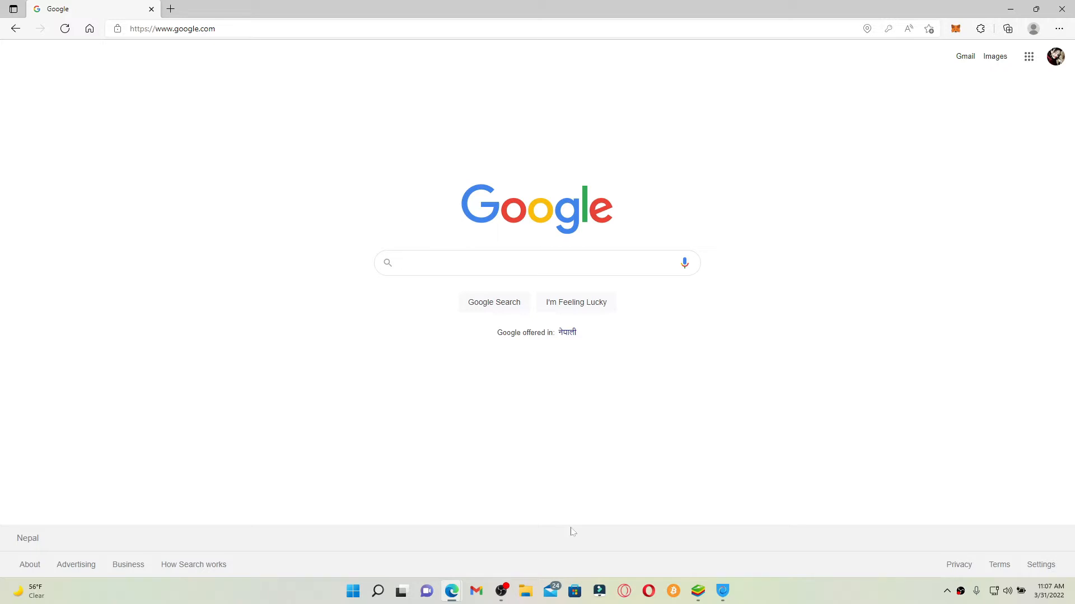
{"action": "left_click", "coordinate": [537, 263]}
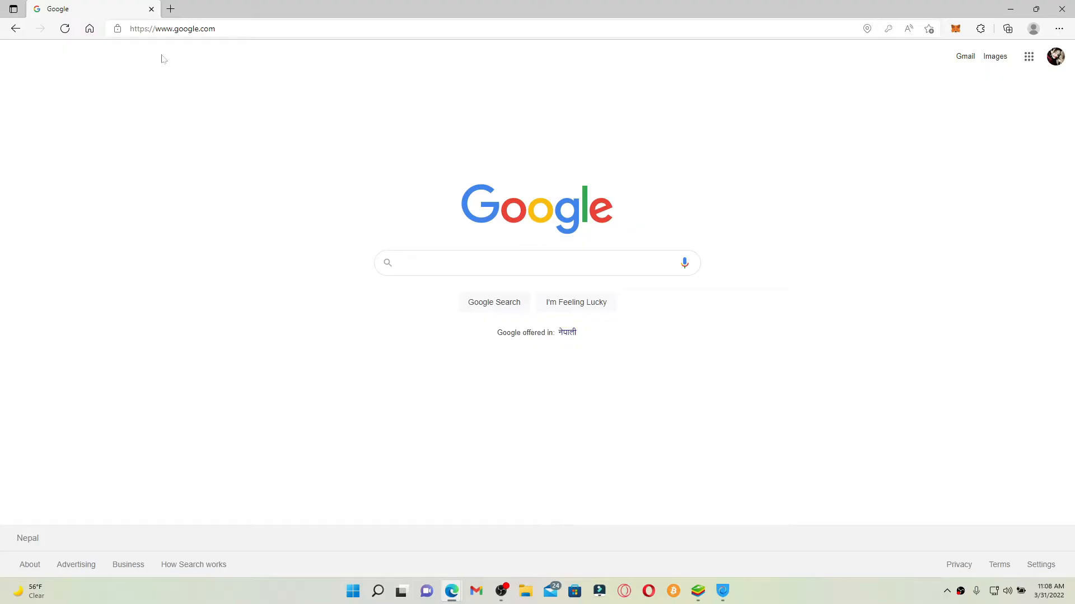
{"action": "left_click", "coordinate": [171, 28]}
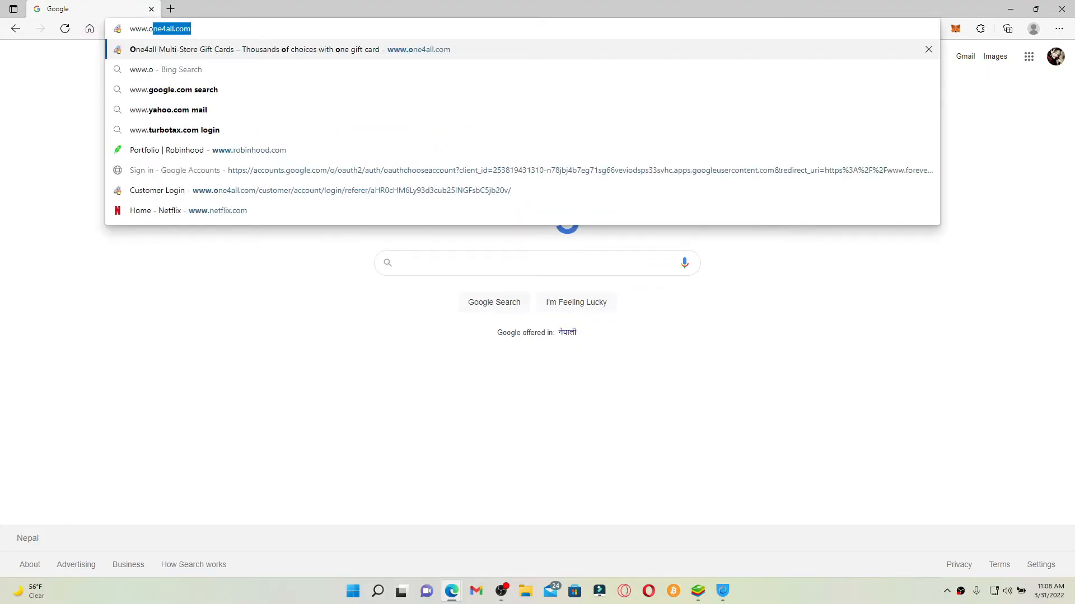
{"action": "type", "text": "www.oldnavy.com"}
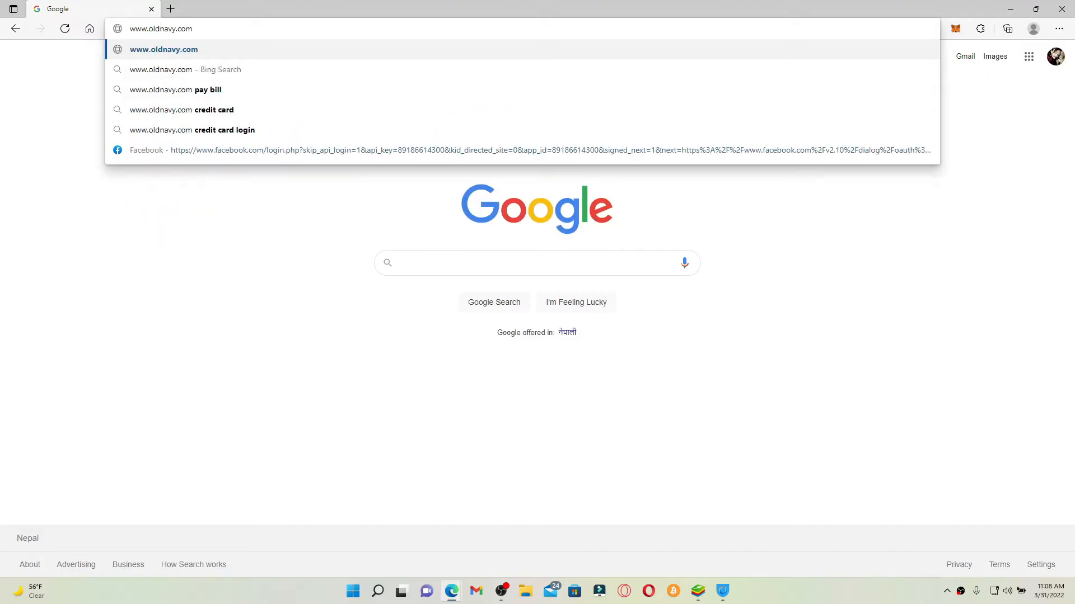
{"action": "left_click", "coordinate": [163, 49]}
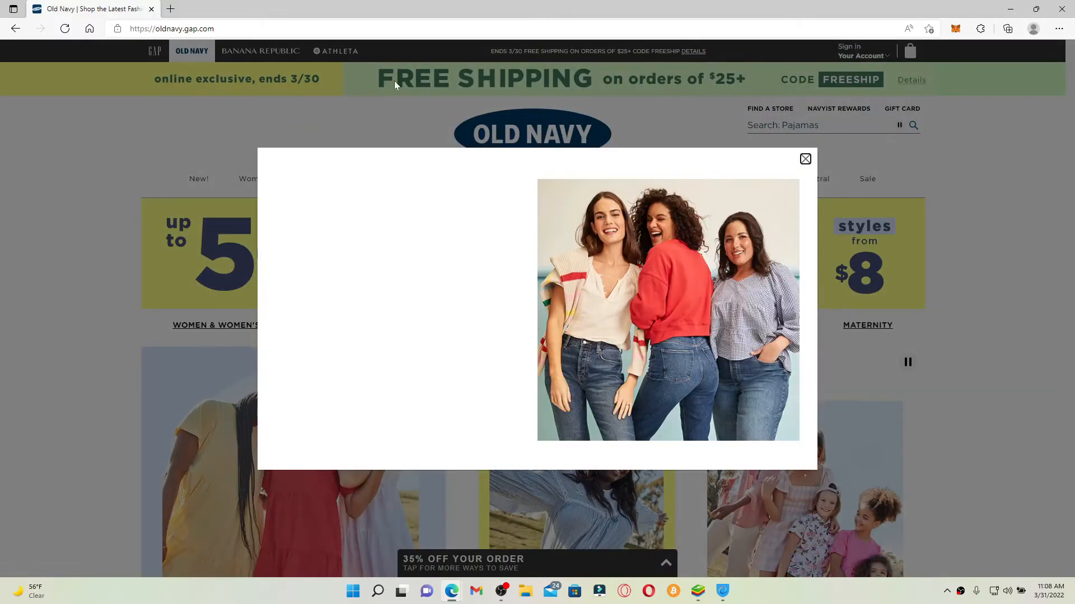
Dismiss the promotional pop-up and open Sign In from the account menu.
{"action": "left_click", "coordinate": [805, 159]}
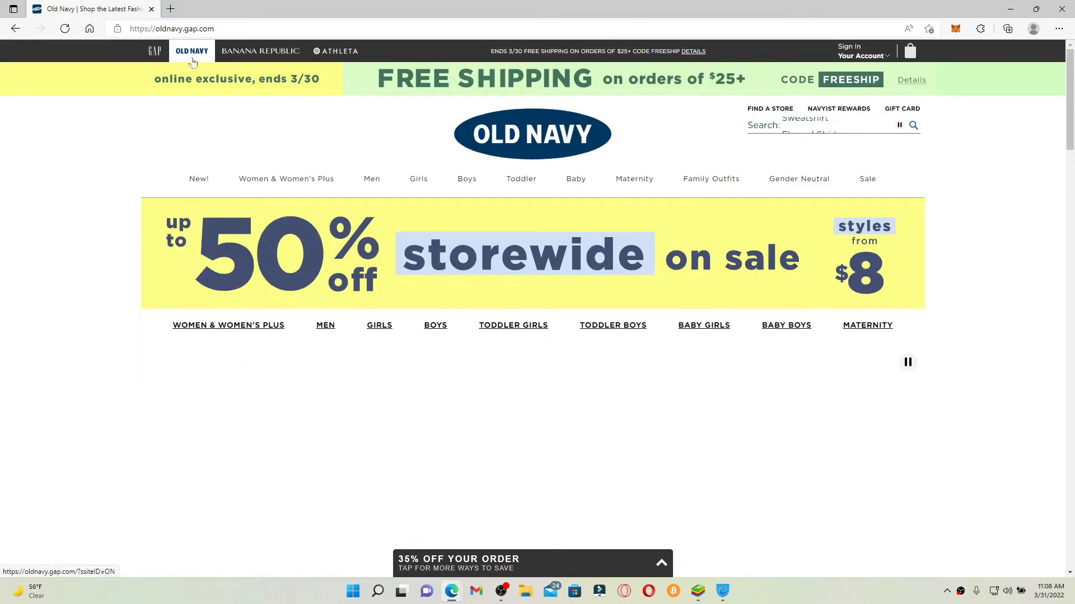
{"action": "mouse_move", "coordinate": [155, 51]}
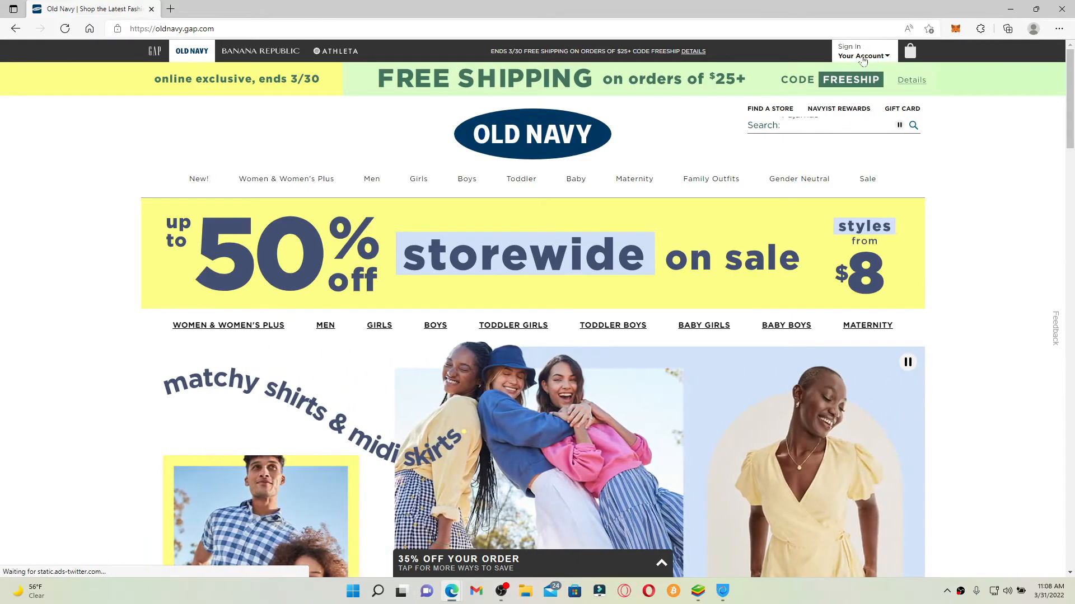
{"action": "left_click", "coordinate": [863, 55]}
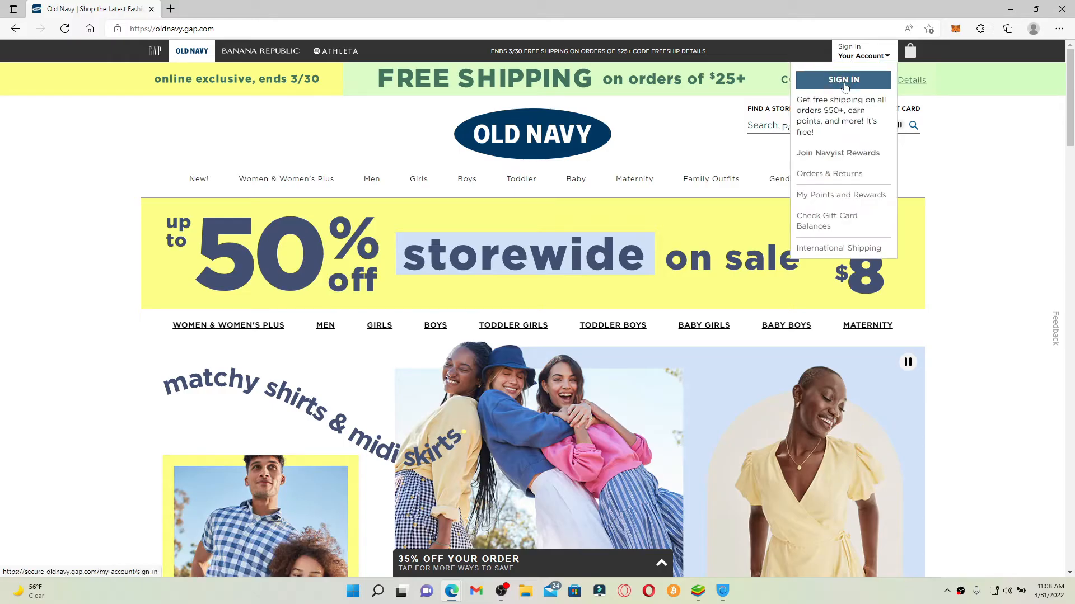
{"action": "left_click", "coordinate": [842, 79]}
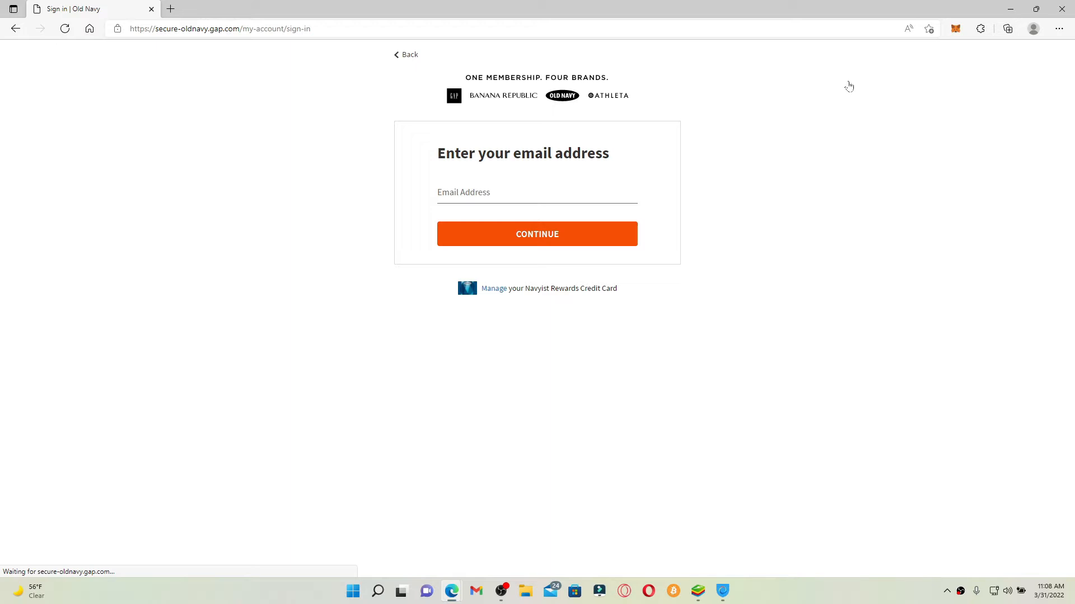
{"action": "left_click", "coordinate": [537, 193]}
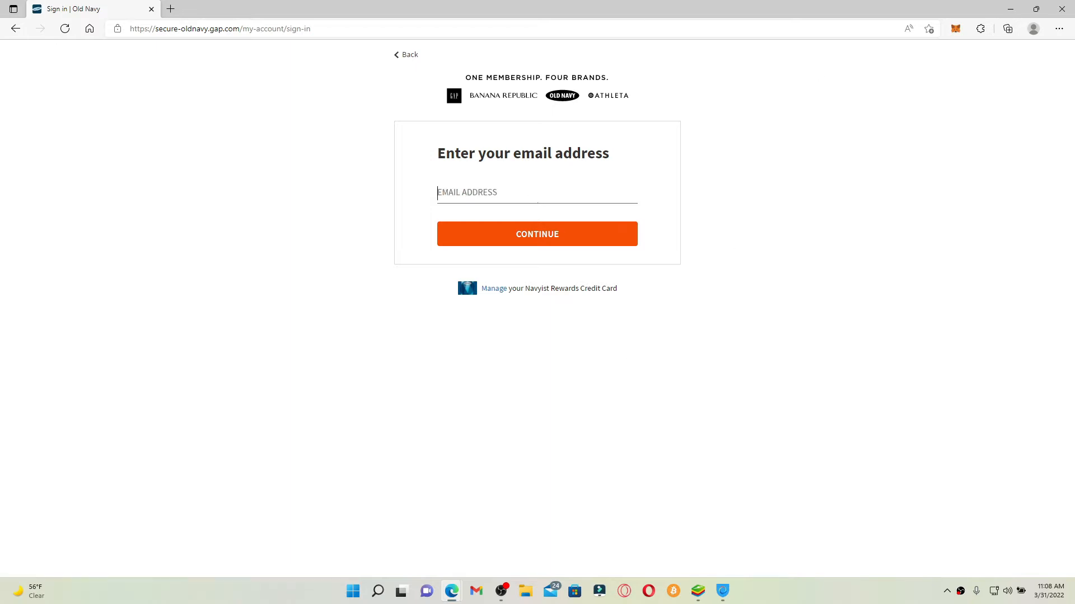
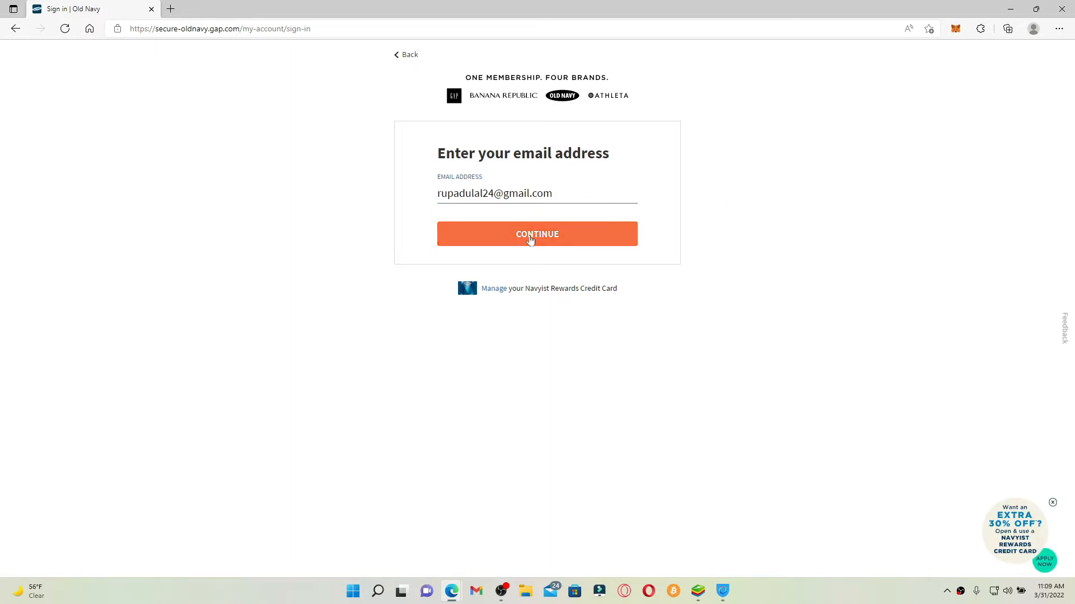
{"action": "left_click", "coordinate": [536, 234]}
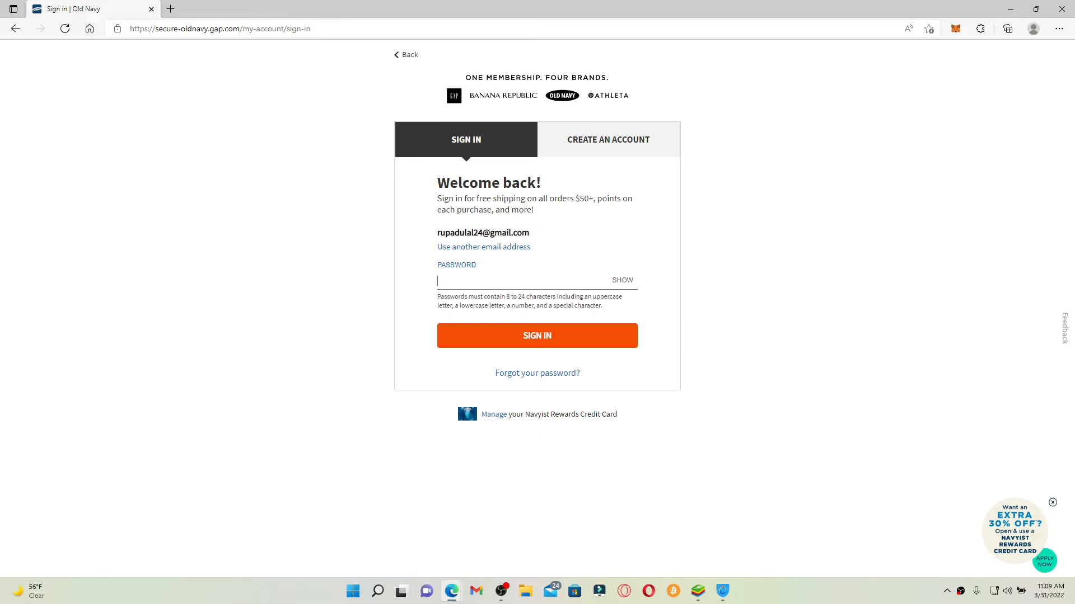
{"action": "type", "text": "password"}
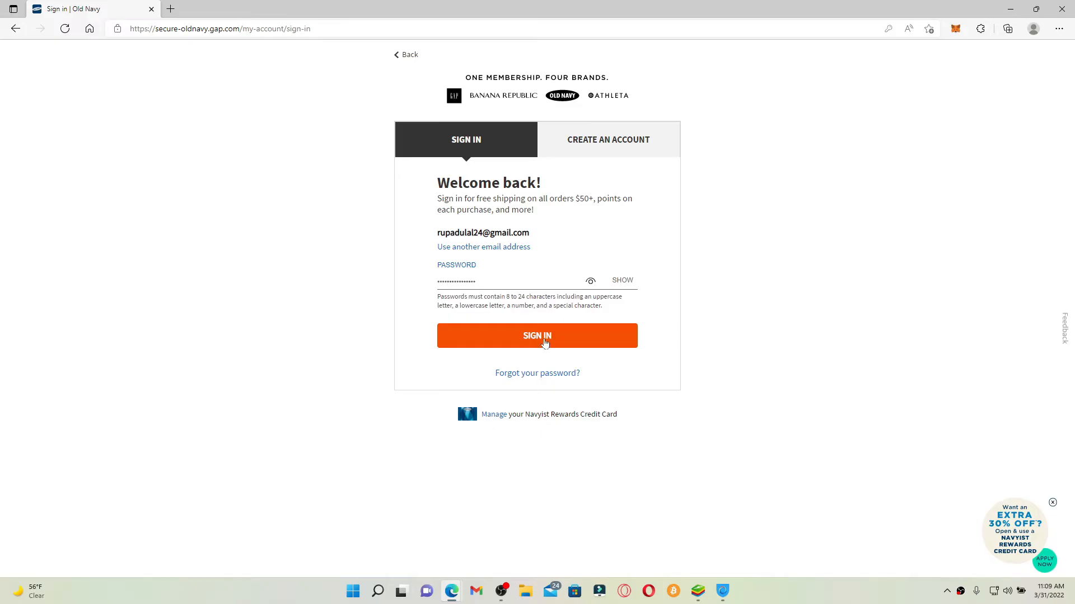
{"action": "left_click", "coordinate": [537, 336]}
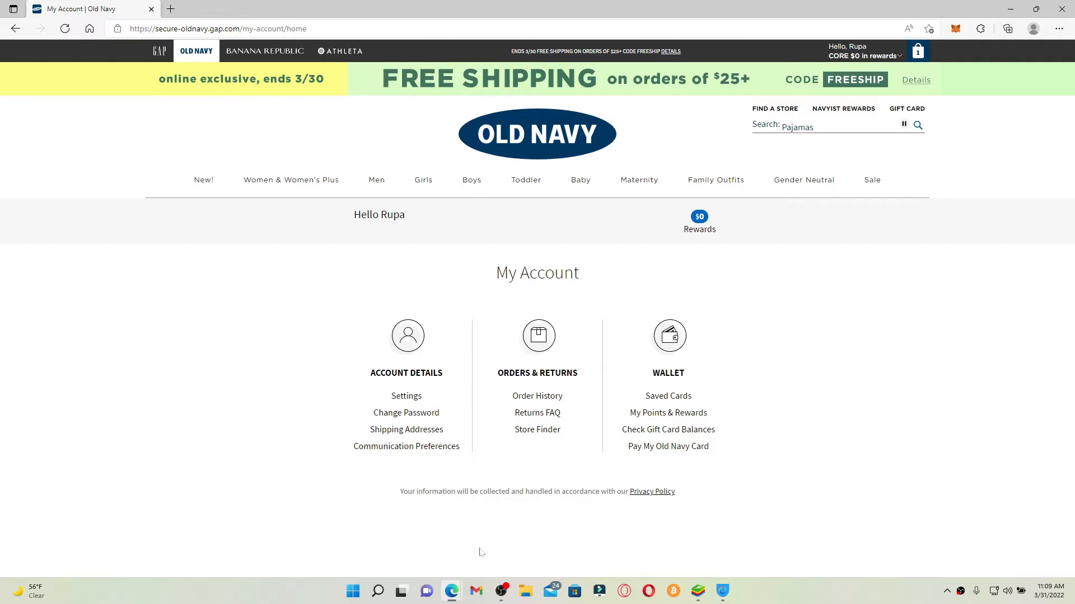
From the home page, open the women's dresses listing and the gingham swing dress.
{"action": "left_click", "coordinate": [537, 134]}
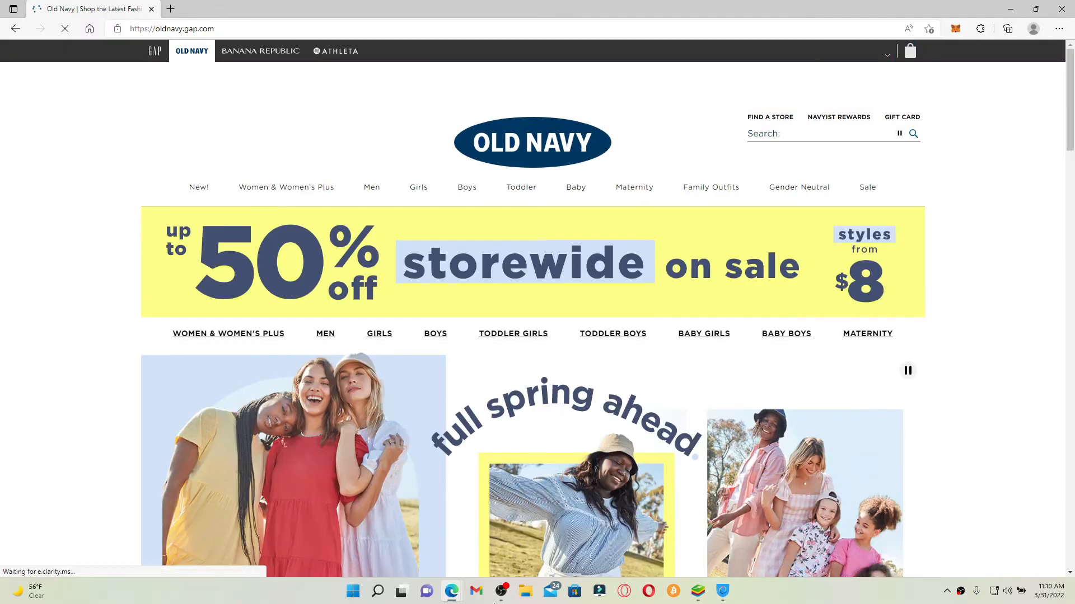
{"action": "scroll", "scroll_direction": "down", "scroll_amount": 3}
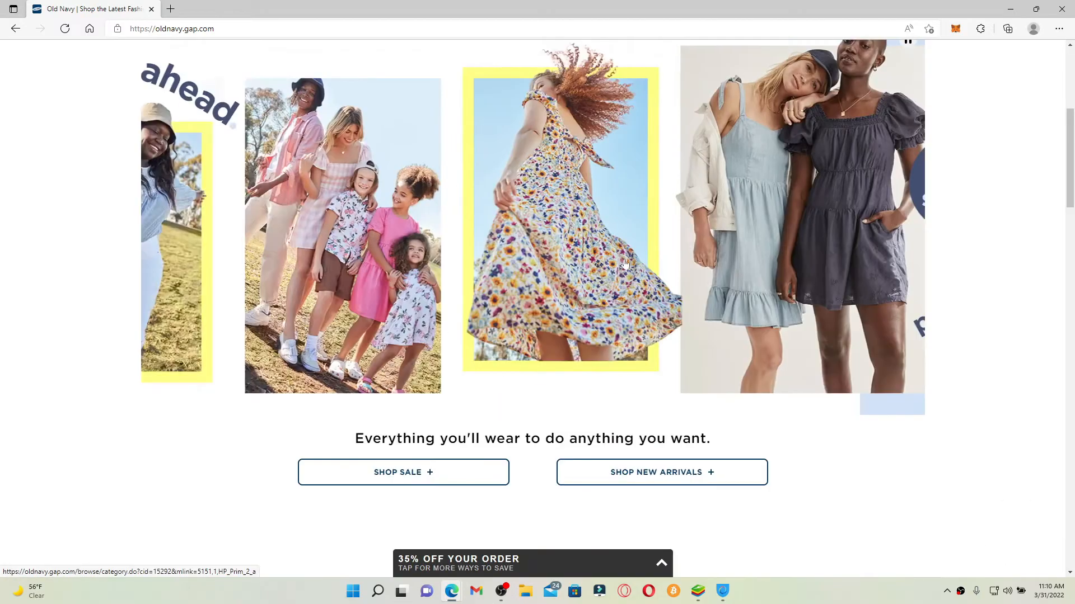
{"action": "scroll", "scroll_direction": "down", "scroll_amount": 3}
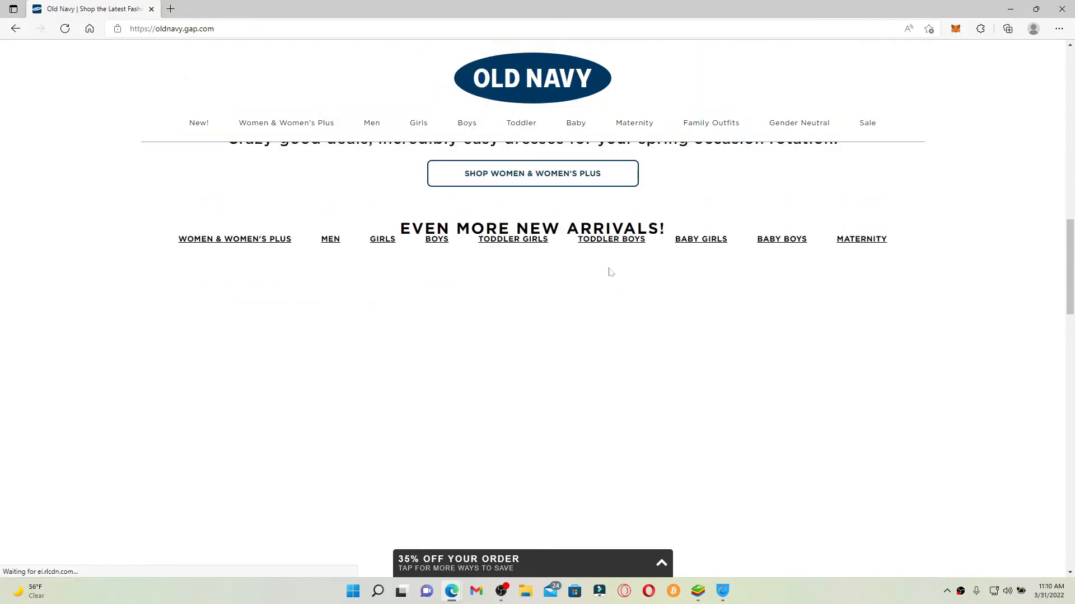
{"action": "left_click", "coordinate": [532, 173]}
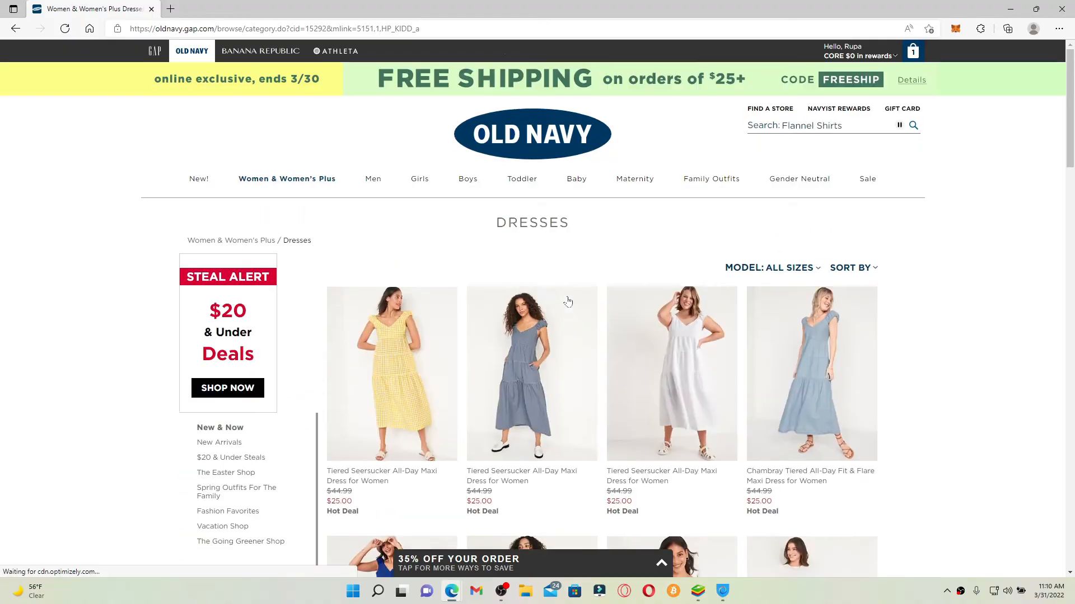
{"action": "left_click", "coordinate": [531, 374]}
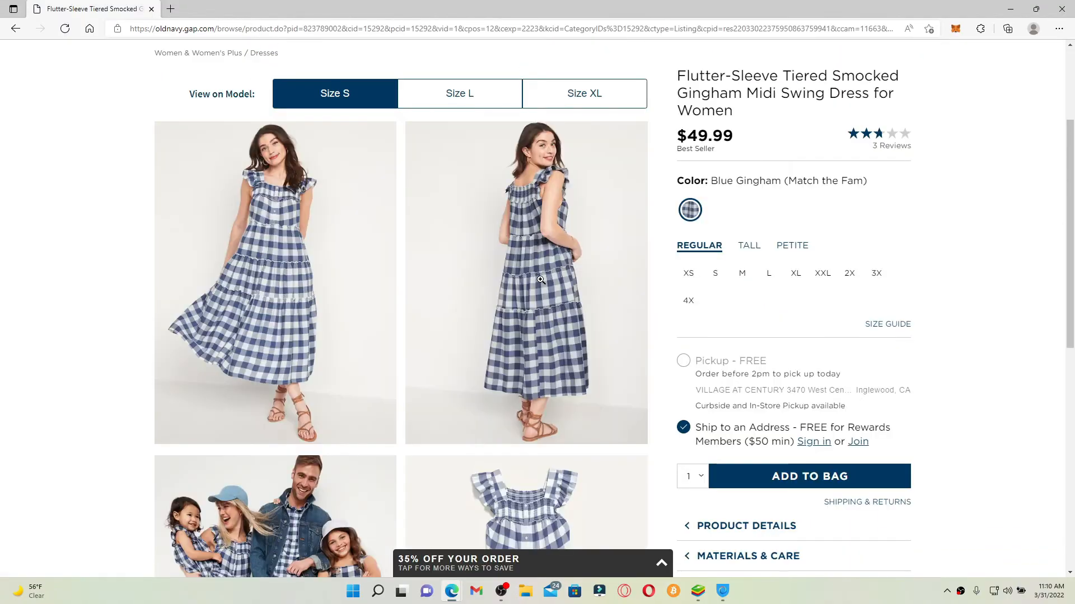
Add the gingham dress in size L to the bag and proceed to checkout.
{"action": "scroll", "scroll_direction": "down", "scroll_amount": 3}
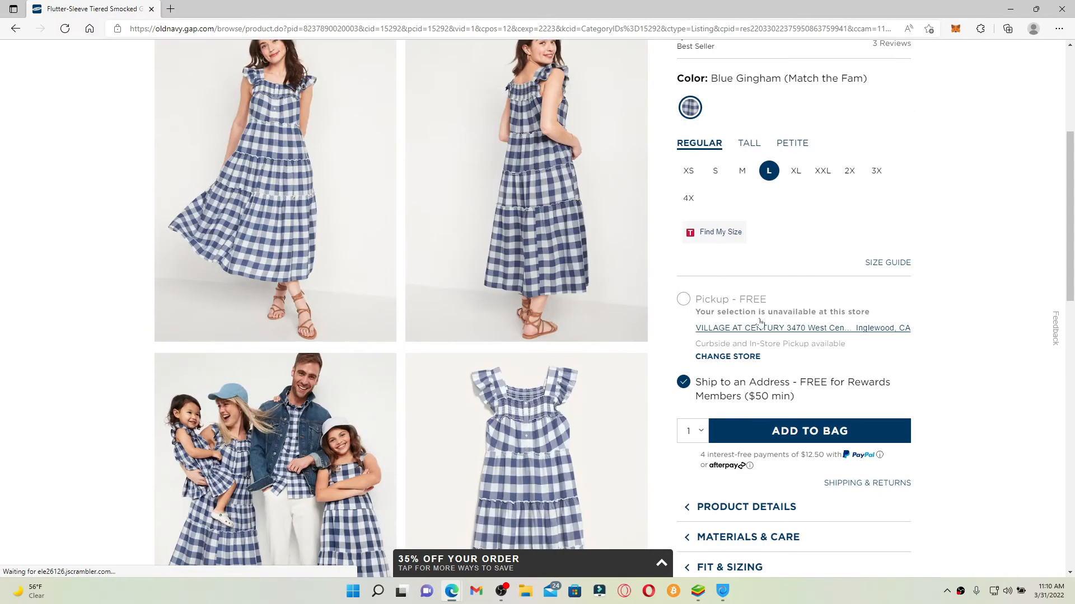
{"action": "left_click", "coordinate": [809, 430]}
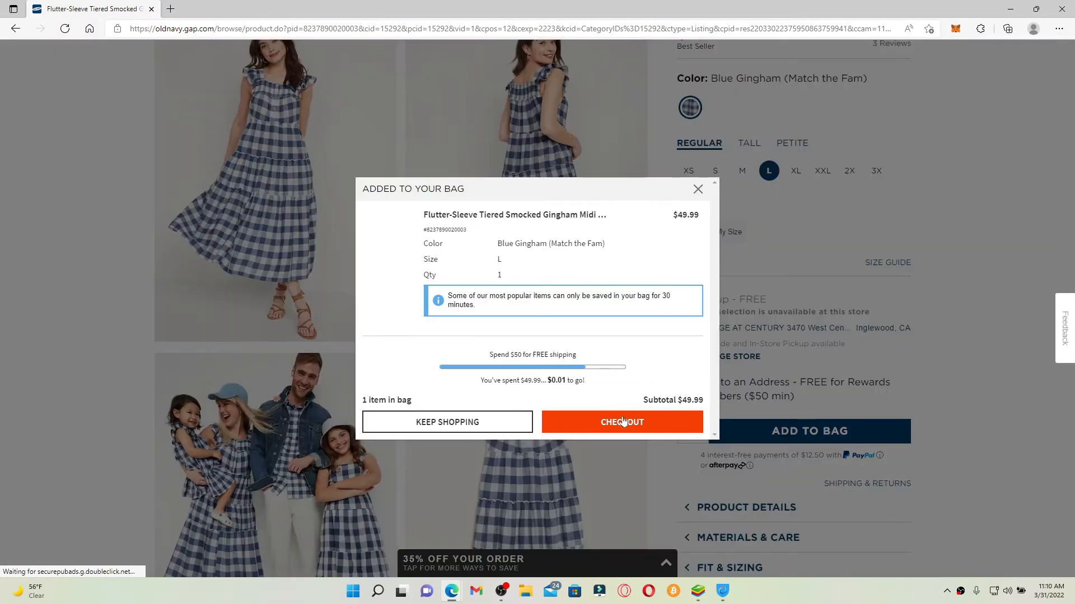
{"action": "left_click", "coordinate": [620, 421]}
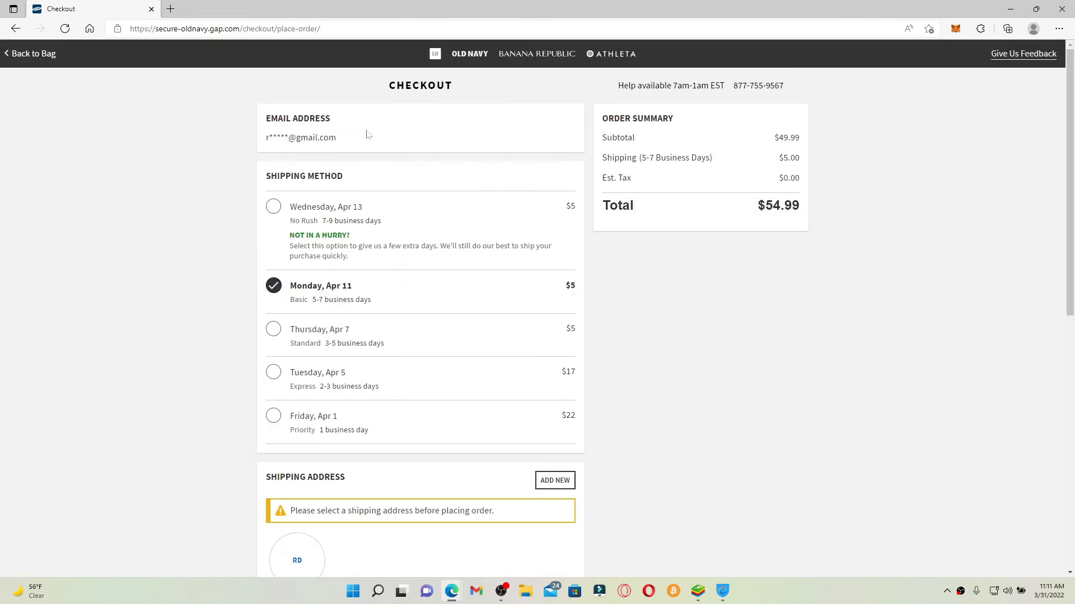
{"action": "mouse_move", "coordinate": [356, 135]}
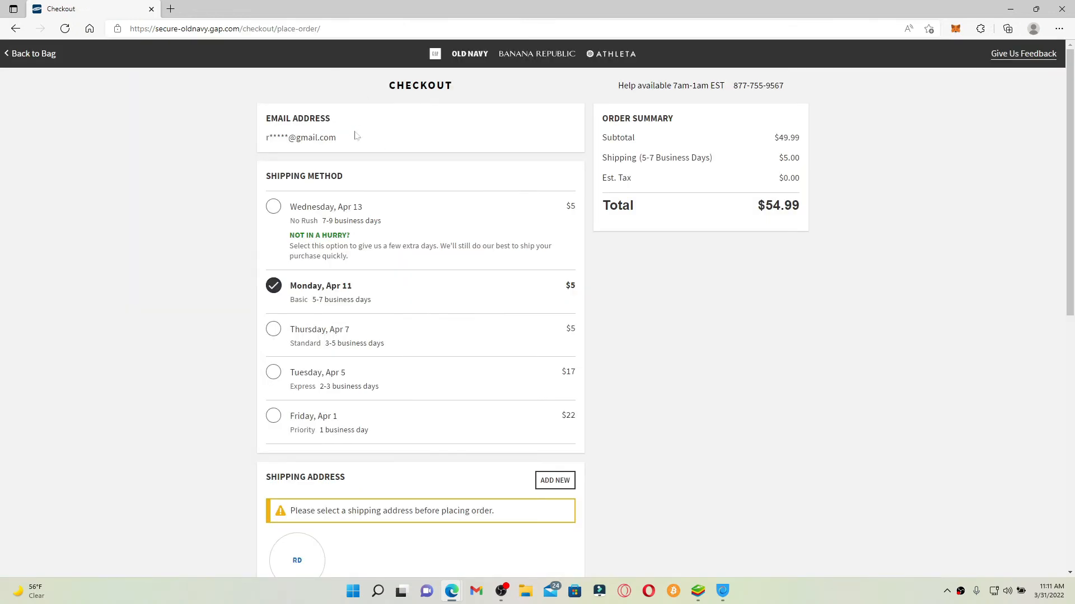
{"action": "scroll", "scroll_direction": "down", "scroll_amount": 3}
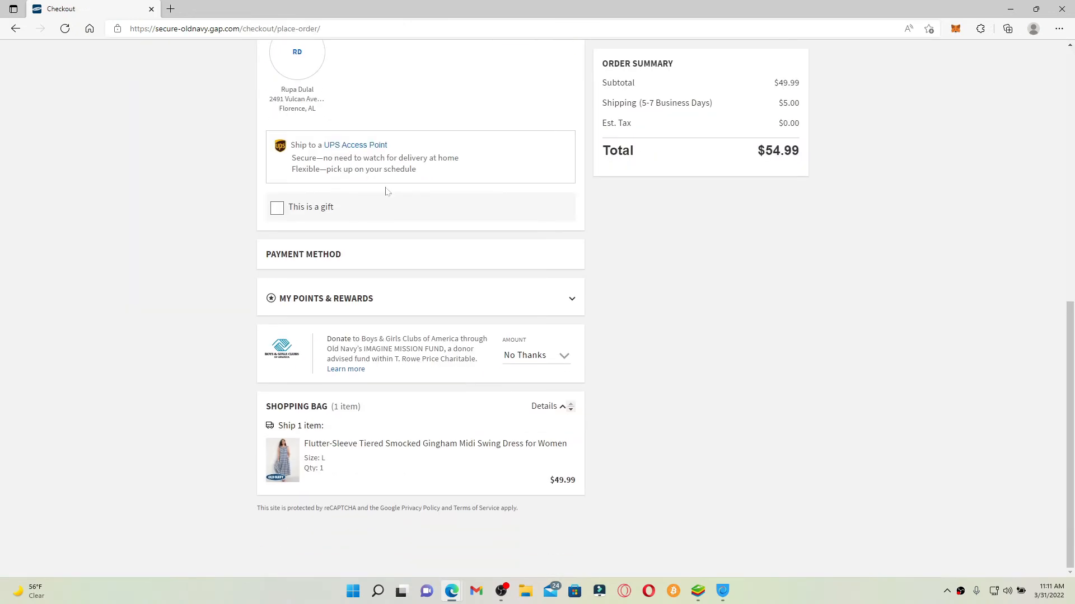
{"action": "mouse_move", "coordinate": [385, 191]}
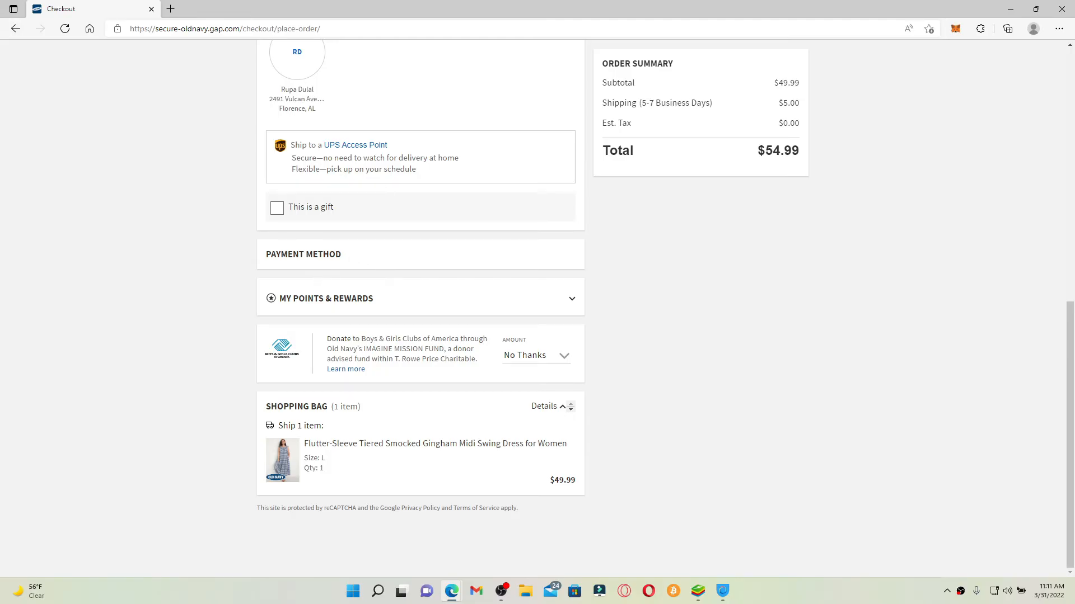
{"action": "mouse_move", "coordinate": [574, 303]}
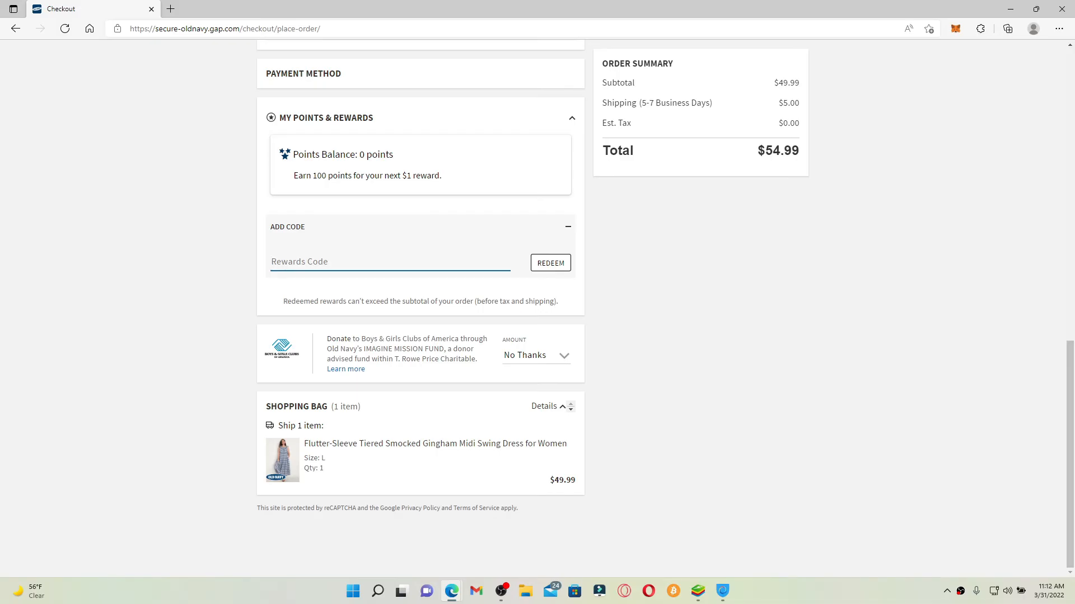
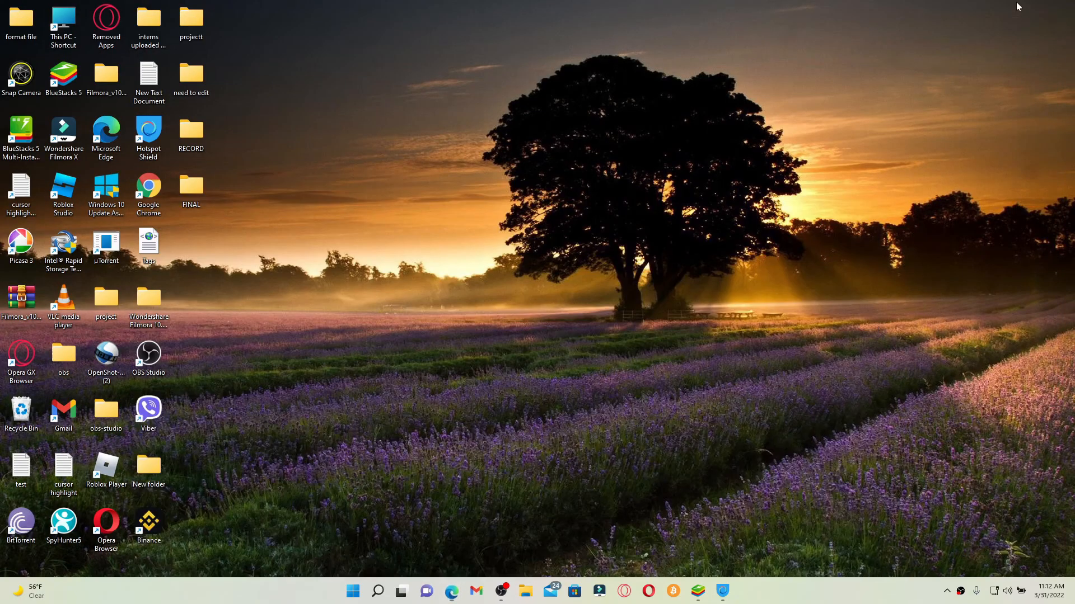
{"action": "mouse_move", "coordinate": [547, 271]}
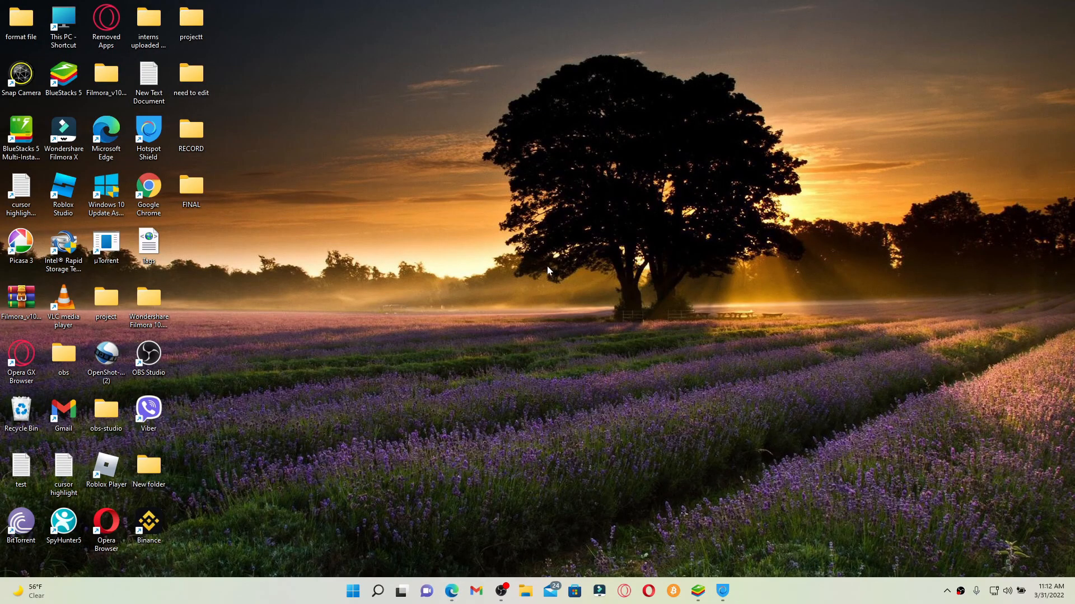